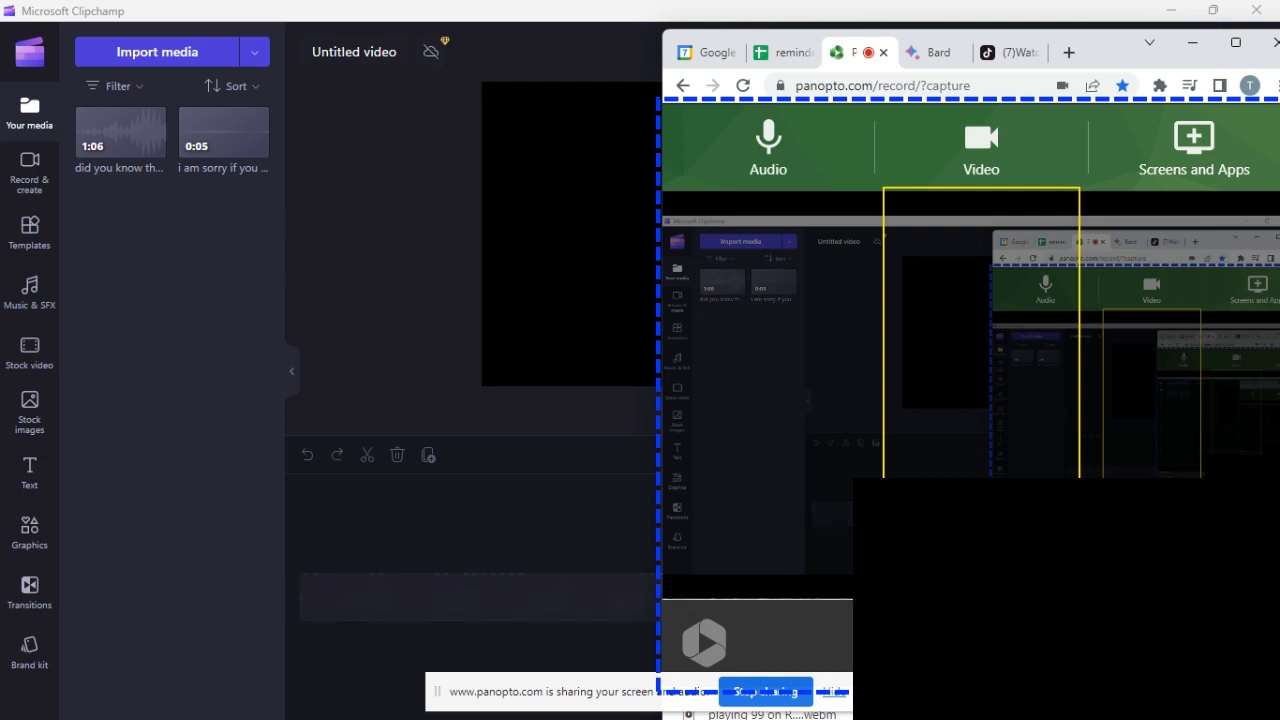
- Show the Bard anagram answer, then the TikTok For You feed
{"action": "left_click", "coordinate": [930, 52]}
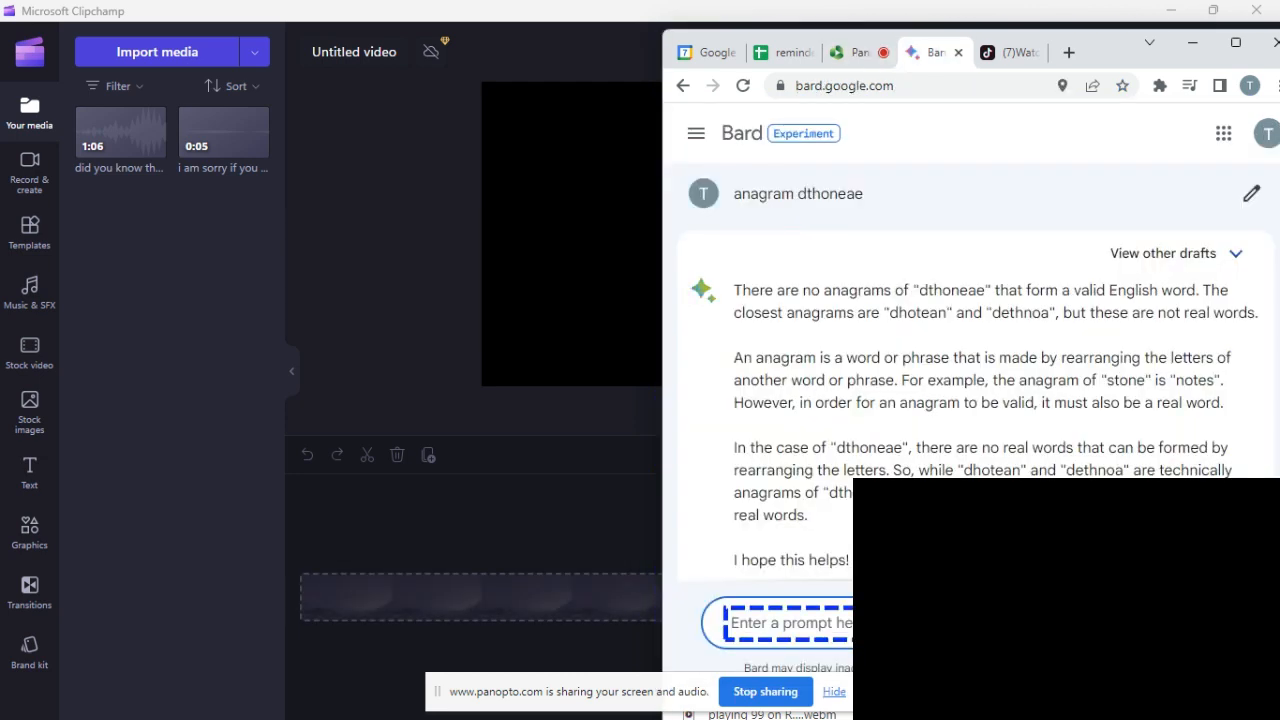
{"action": "left_click", "coordinate": [988, 52]}
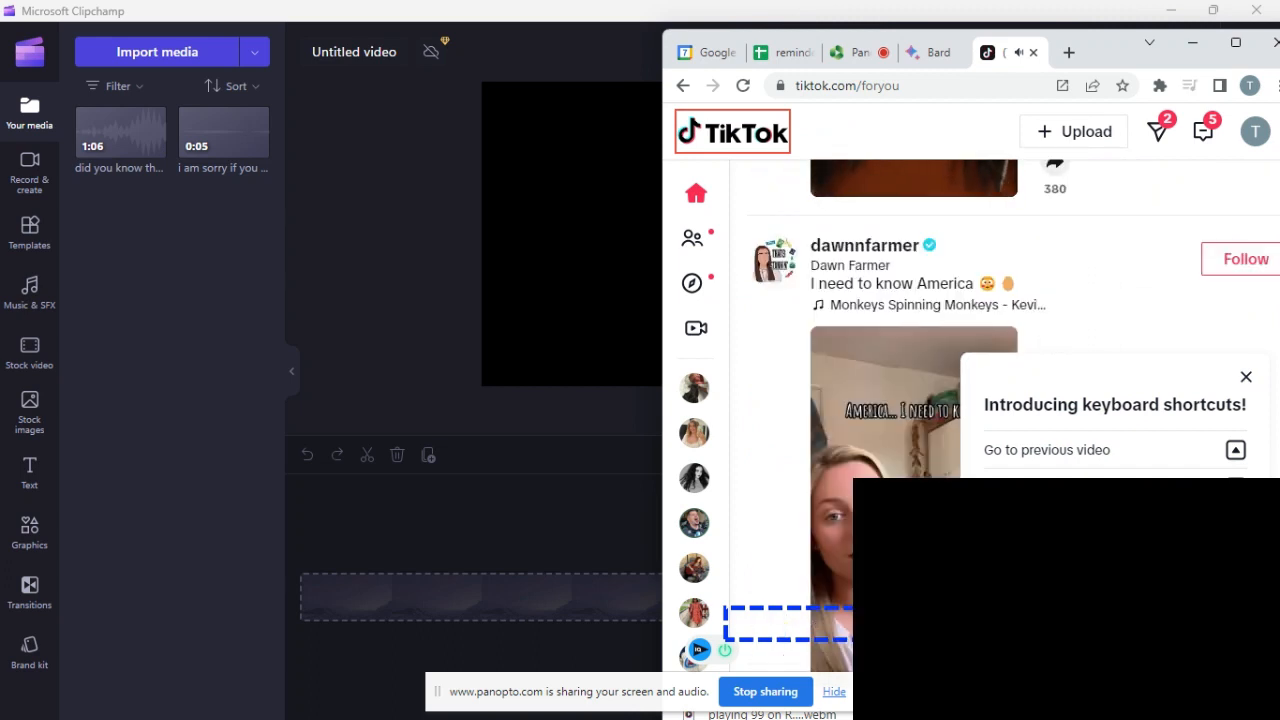
- Browse the TikTok feed, then return via Google Calendar to the Panopto capture page
{"action": "scroll", "scroll_direction": "down", "scroll_amount": 3}
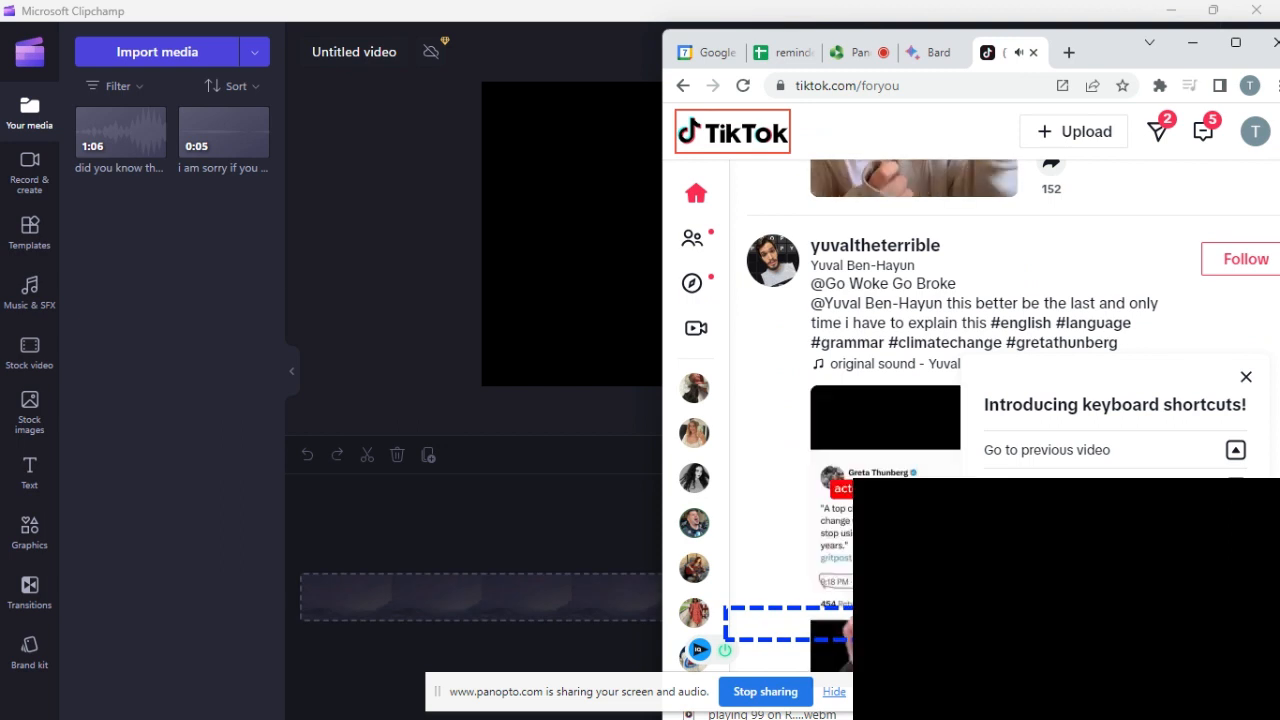
{"action": "scroll", "scroll_direction": "down", "scroll_amount": 3}
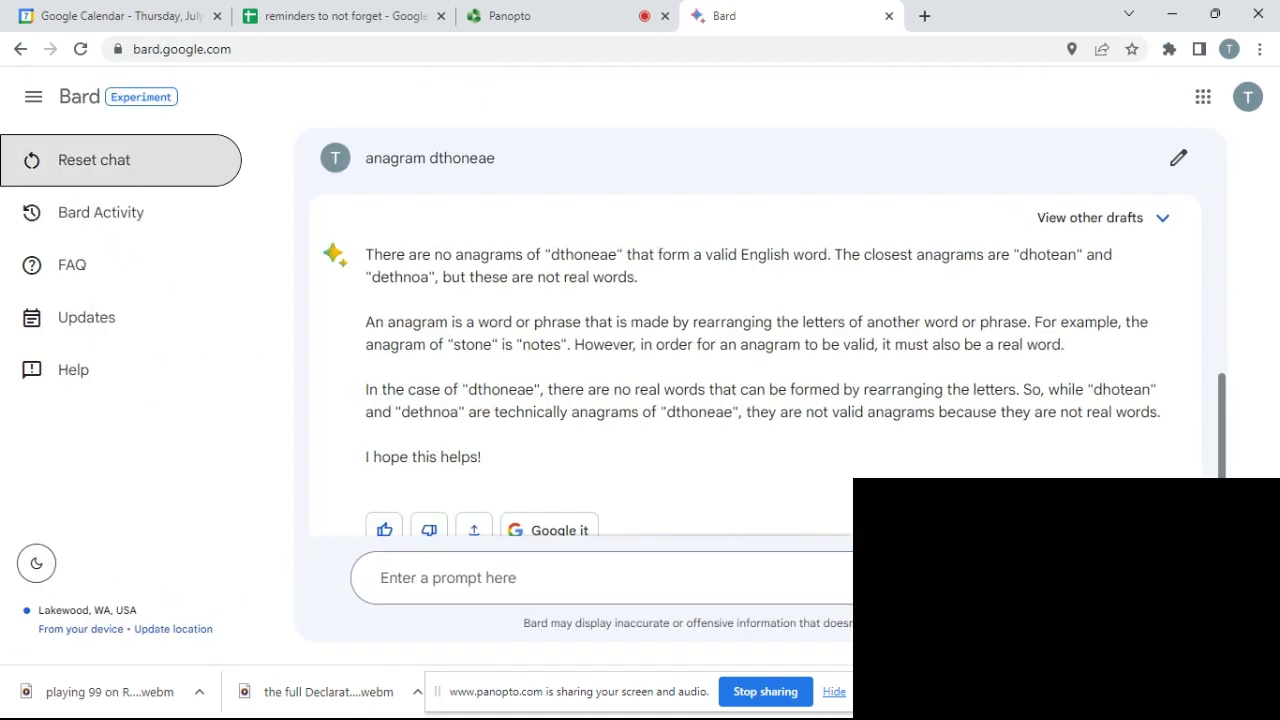
{"action": "left_click", "coordinate": [116, 16]}
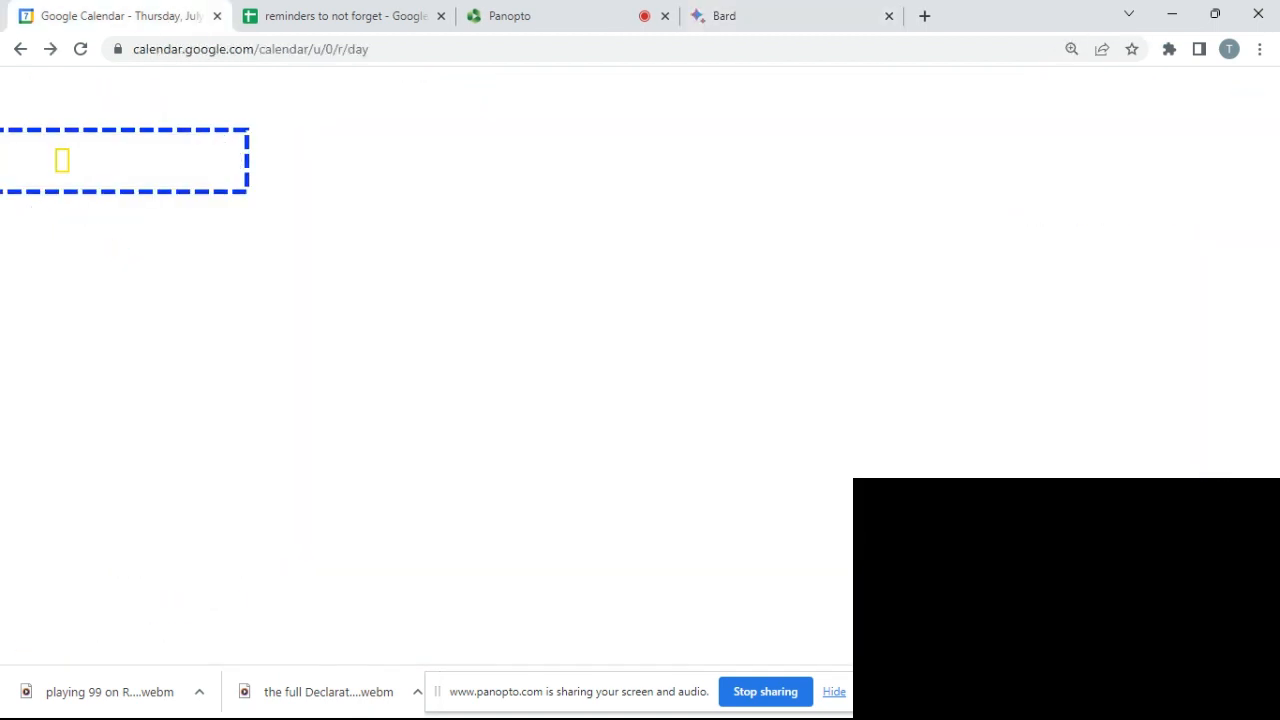
{"action": "left_click", "coordinate": [530, 16]}
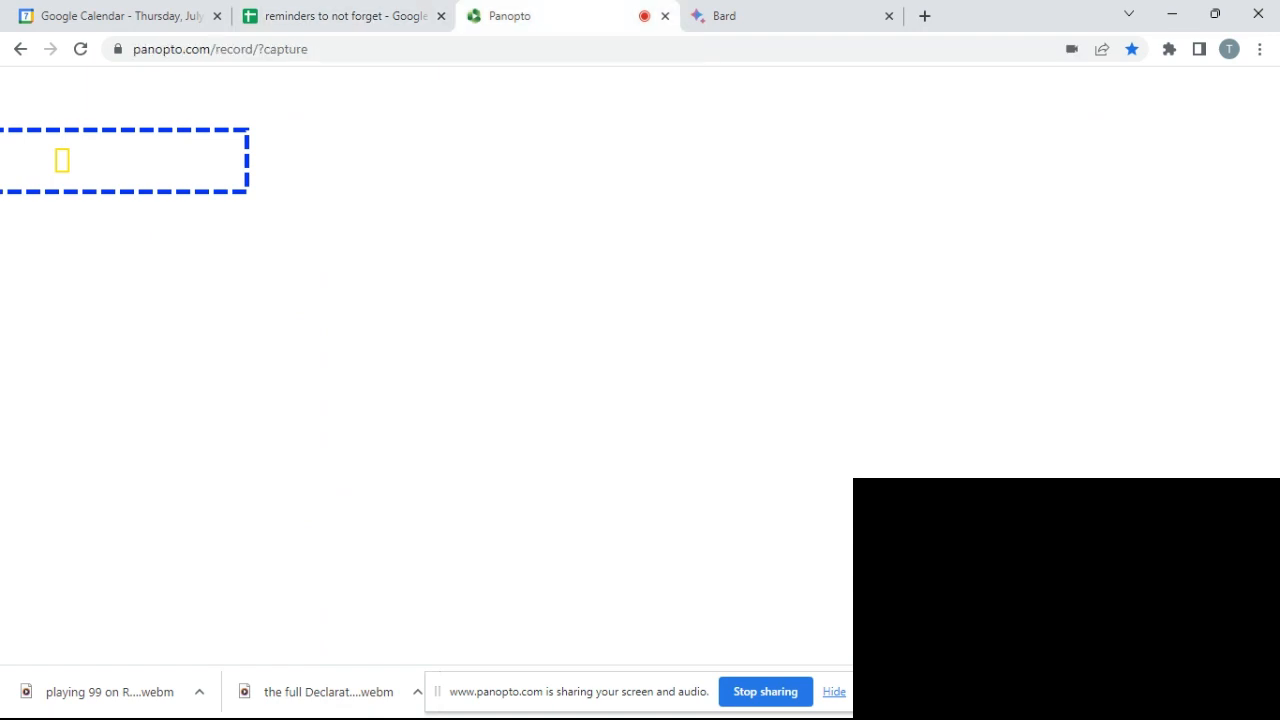